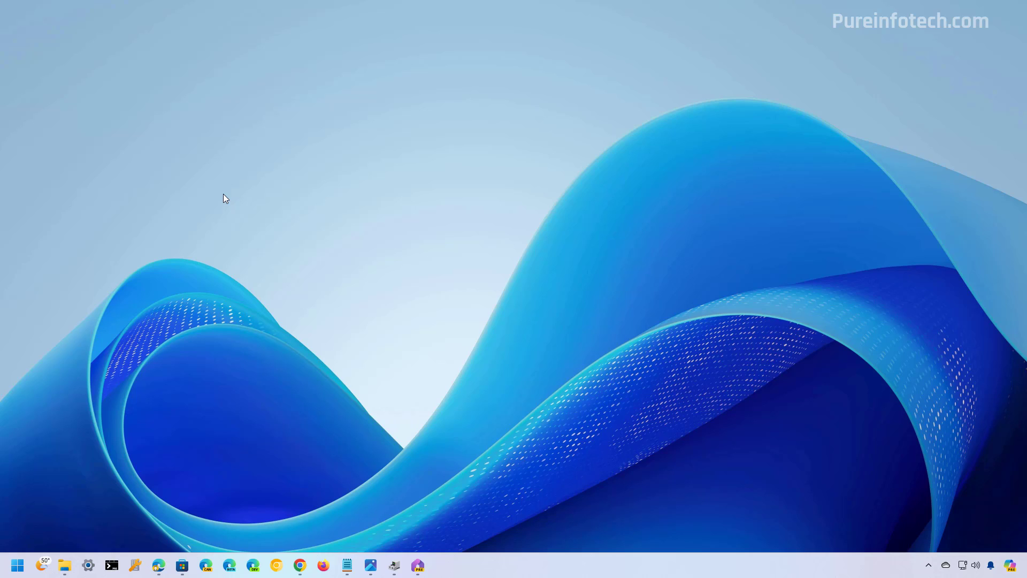
pyautogui.moveTo(350, 261)
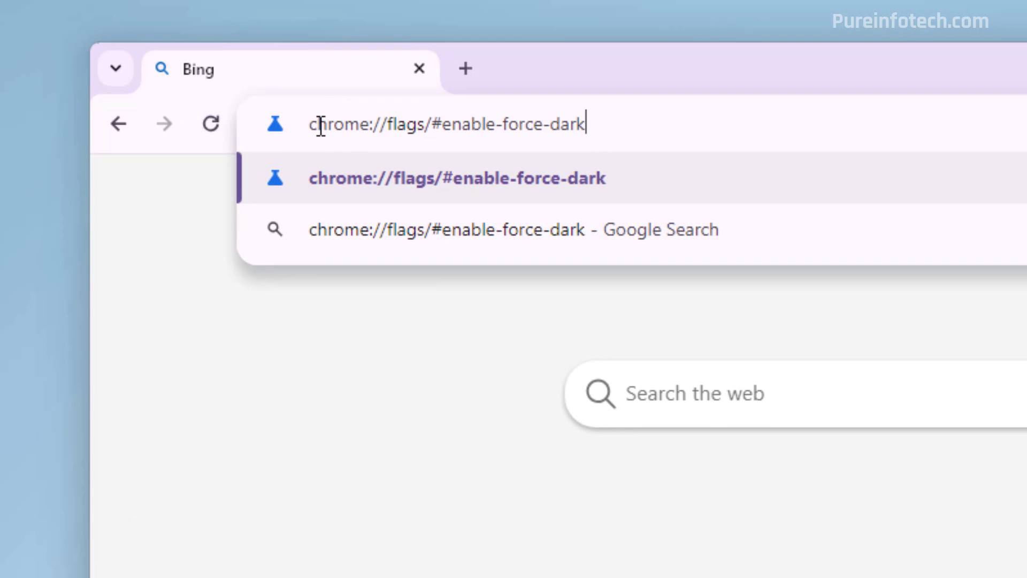
pyautogui.moveTo(565, 133)
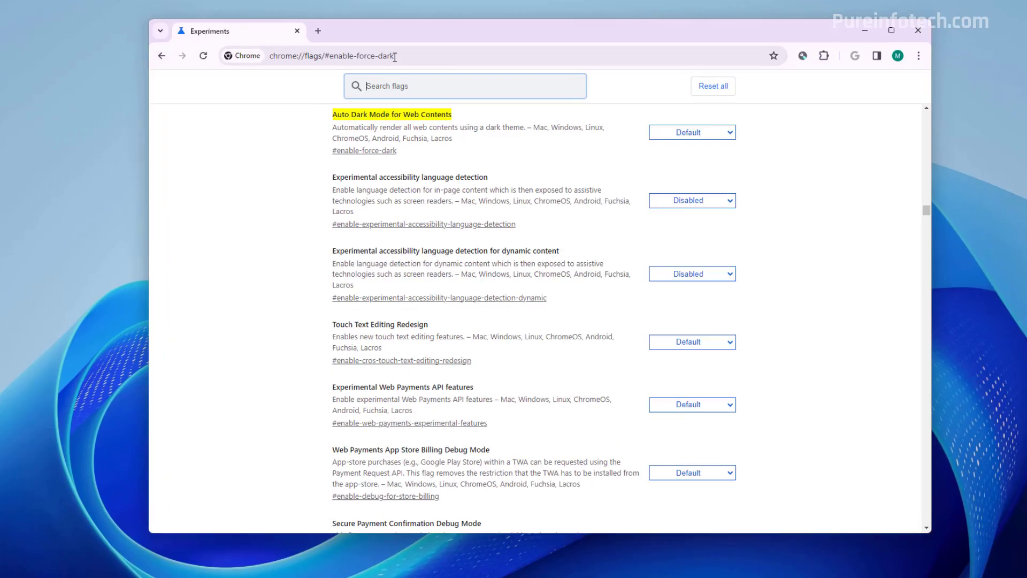
# Set Chrome's Auto Dark Mode for Web Contents flag to Enabled and relaunch.
pyautogui.click(691, 132)
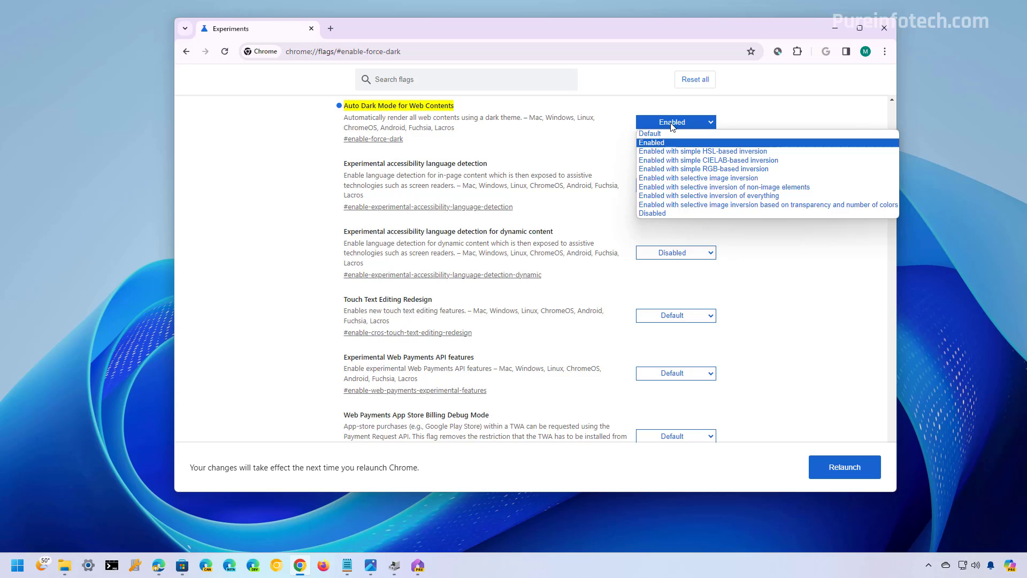
pyautogui.moveTo(674, 134)
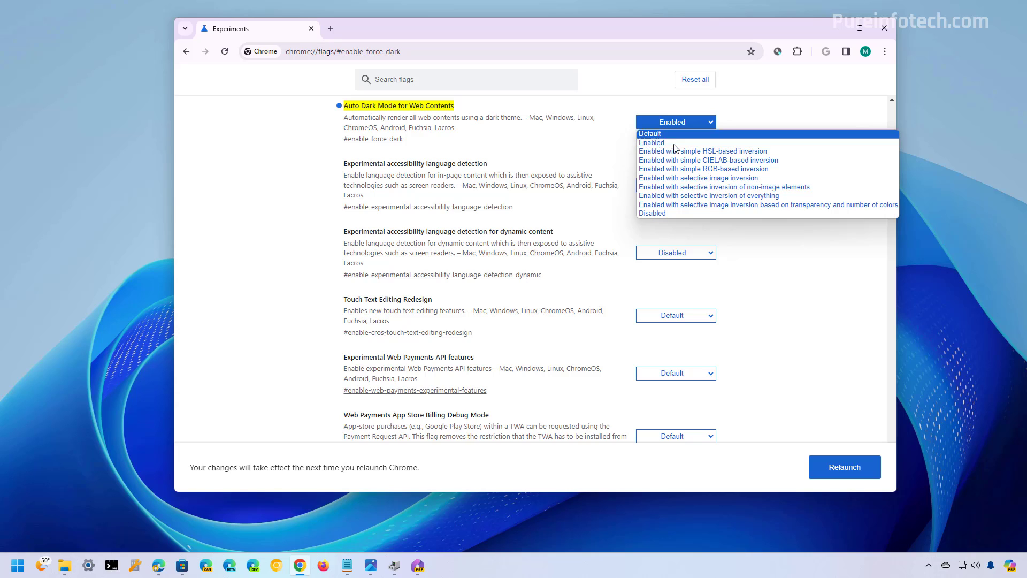
pyautogui.moveTo(677, 168)
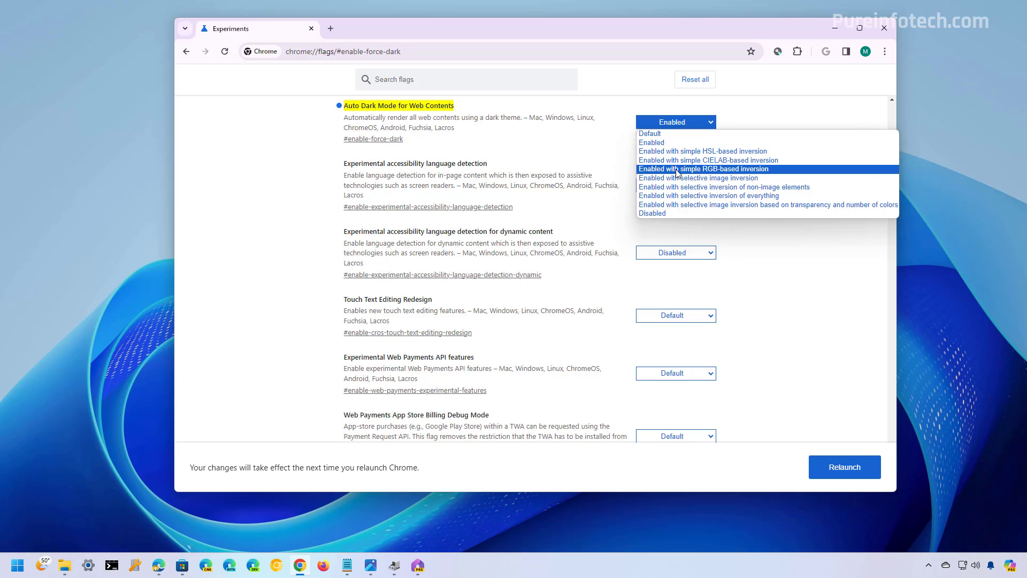
pyautogui.click(651, 142)
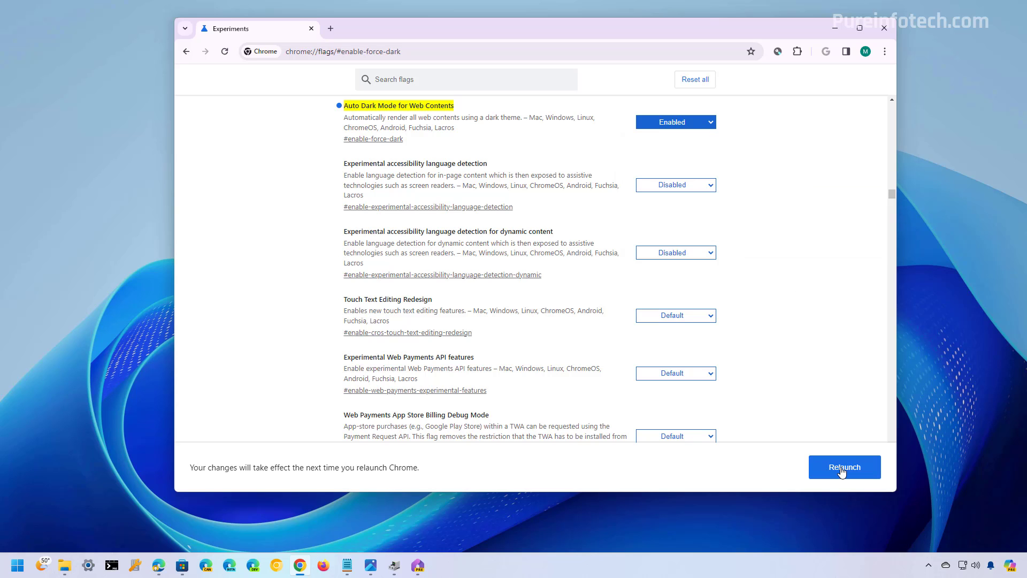
pyautogui.click(844, 467)
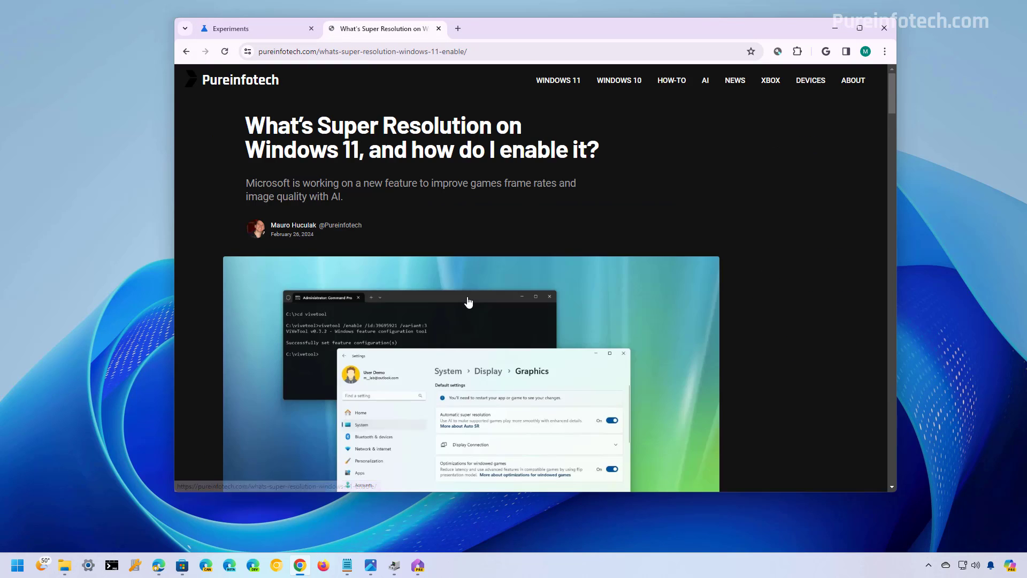
# Scroll the Pureinfotech article to confirm it renders in dark theme.
pyautogui.scroll(-3)
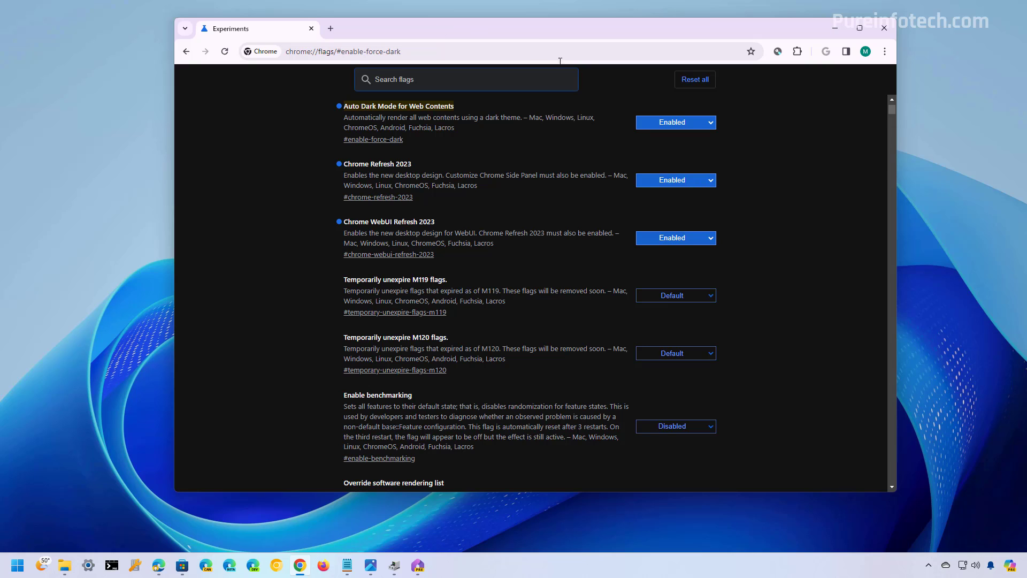
# Reset Chrome's Auto Dark Mode for Web Contents flag to Default and relaunch.
pyautogui.click(675, 122)
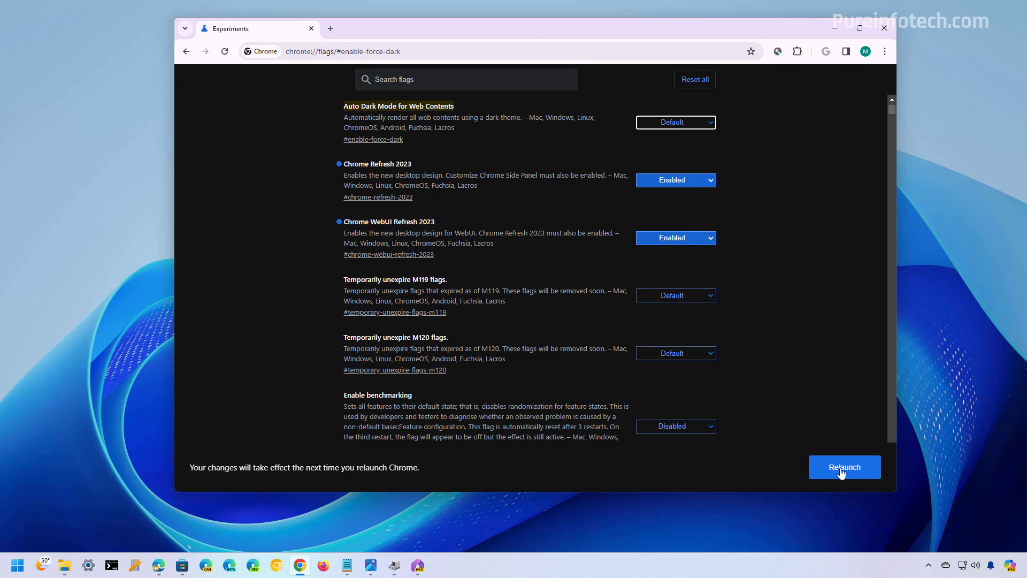
pyautogui.click(843, 467)
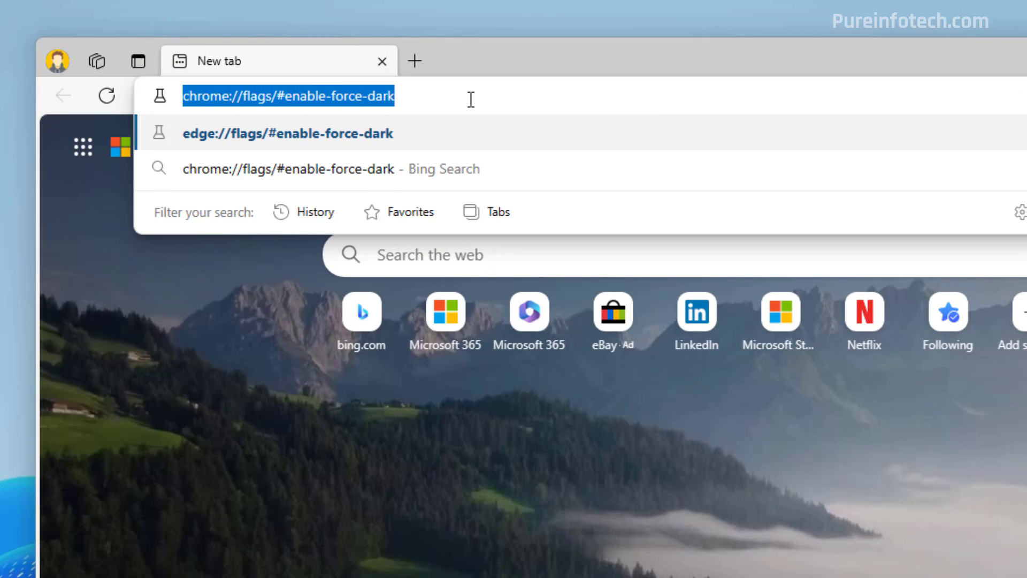
# Load edge://flags/#enable-force-dark and set Auto Dark Mode for Web Contents to Enabled.
pyautogui.doubleClick(209, 96)
pyautogui.write('edg')
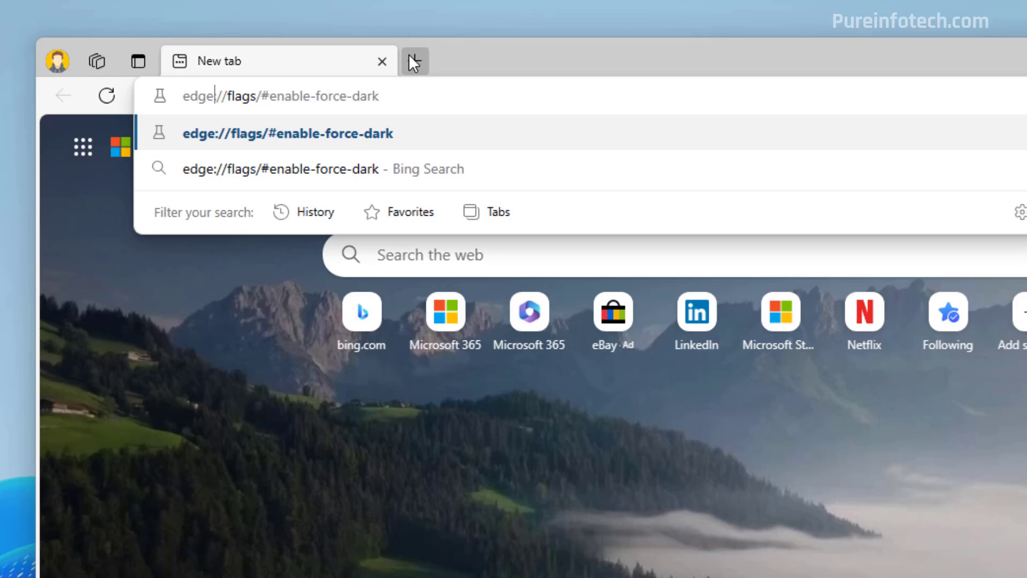
pyautogui.press('Enter')
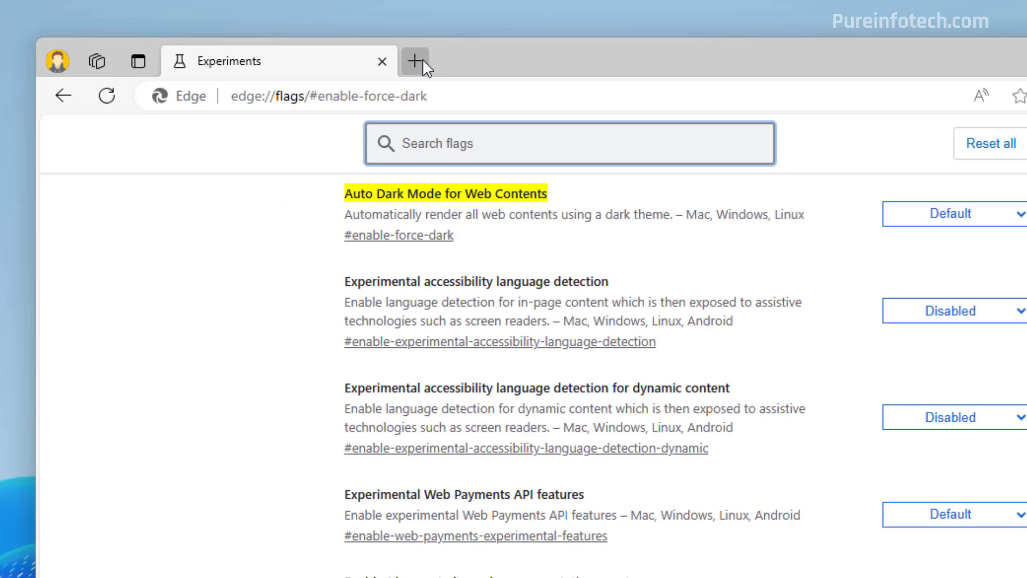
pyautogui.click(425, 61)
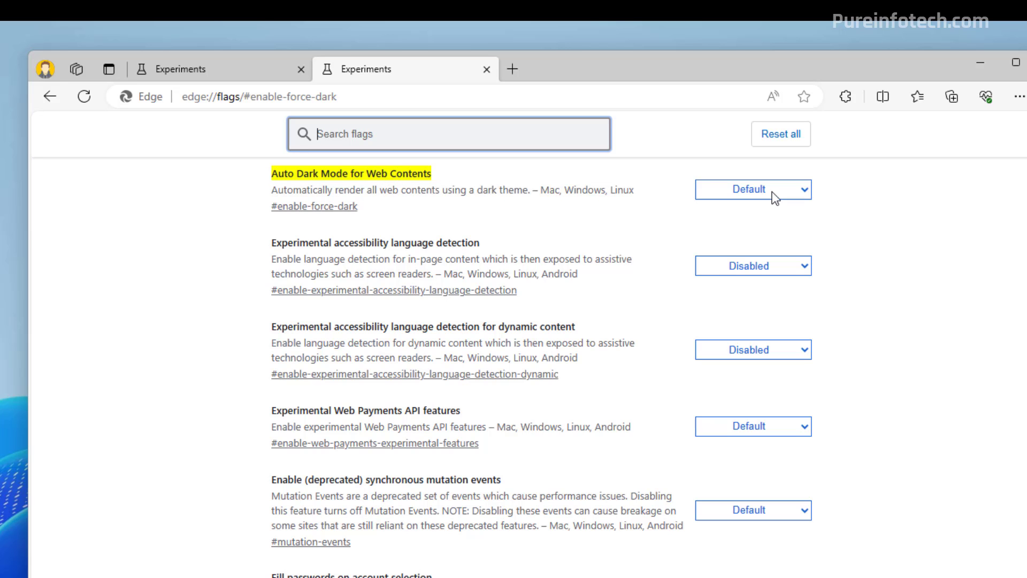
pyautogui.click(752, 189)
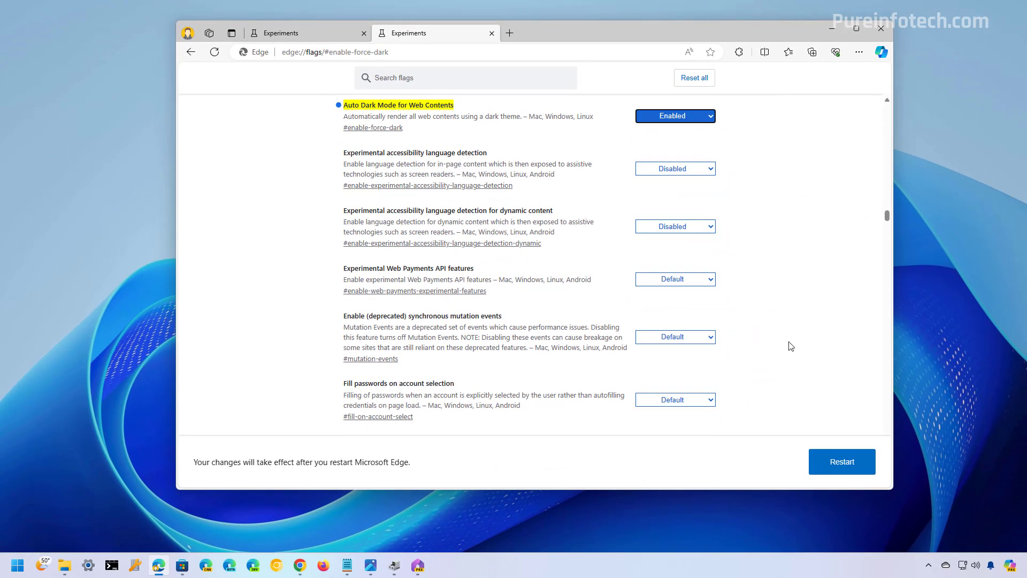
# Restart Edge, then open and scroll the Pureinfotech Windows 11 Moment 5 article in dark theme.
pyautogui.click(841, 462)
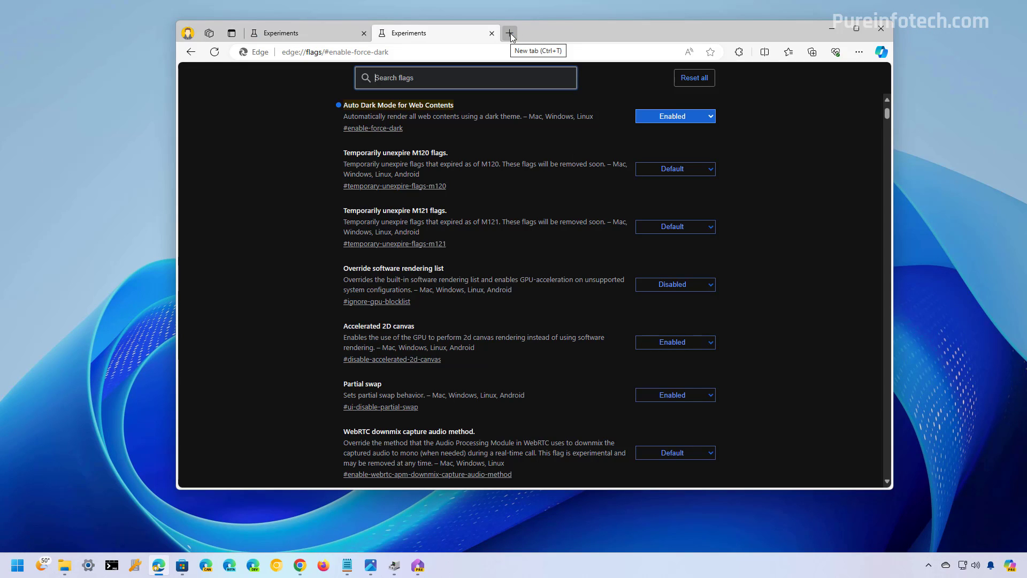
pyautogui.click(510, 32)
pyautogui.write('https://pureinfotech.com')
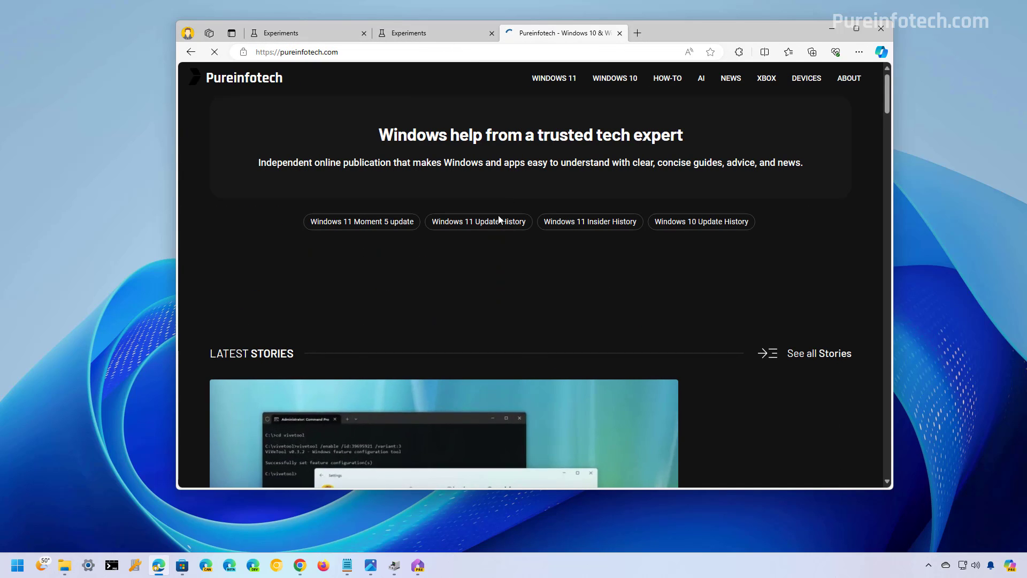
pyautogui.click(361, 221)
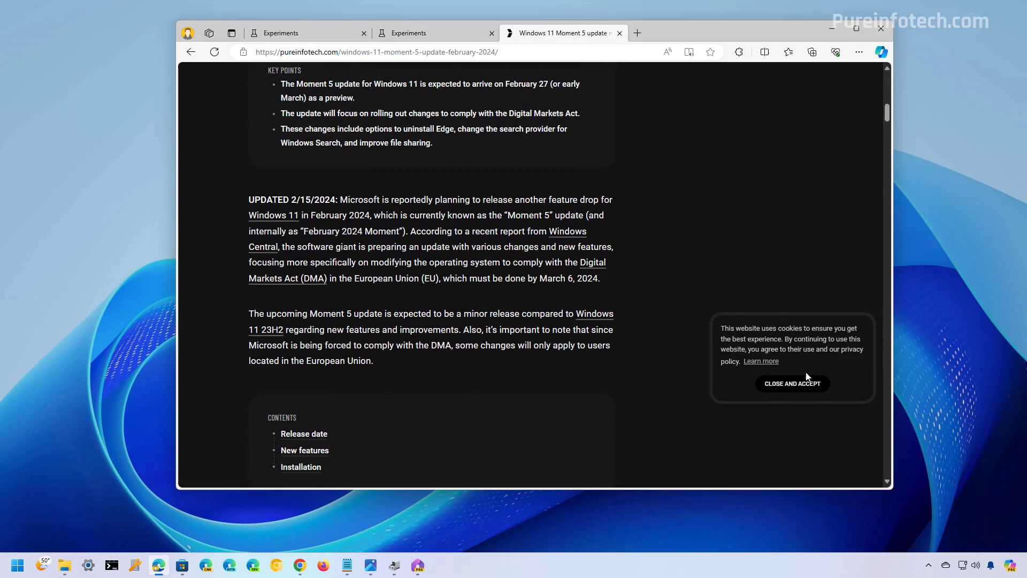
pyautogui.scroll(-3)
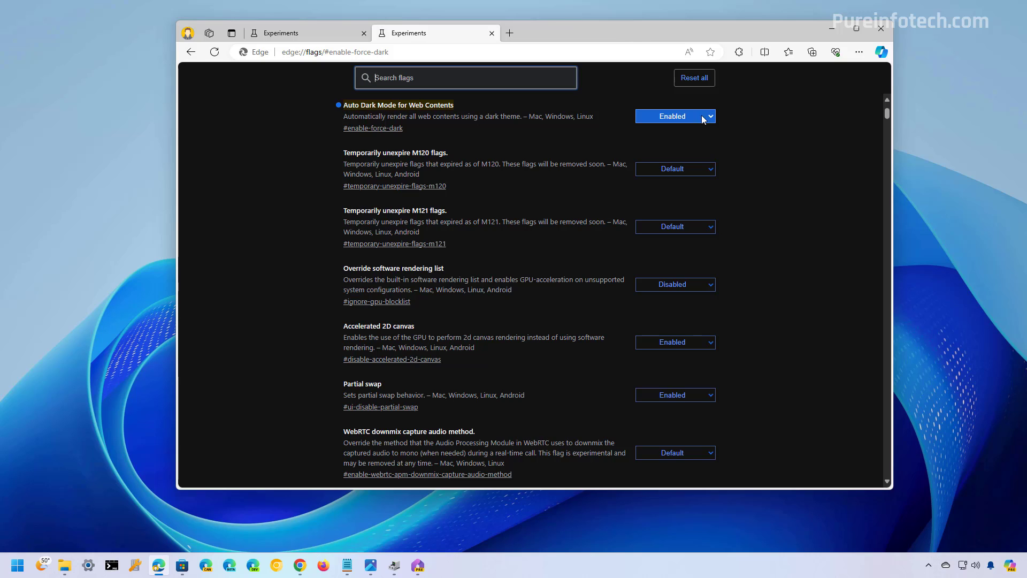
# Choose Default for Edge's Auto Dark Mode for Web Contents flag and restart.
pyautogui.click(673, 116)
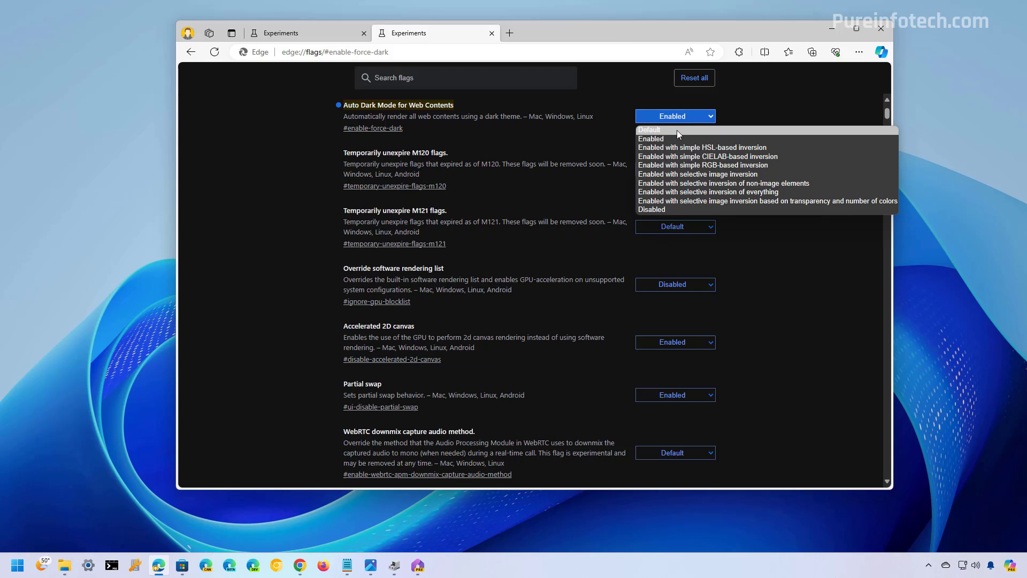
pyautogui.click(649, 129)
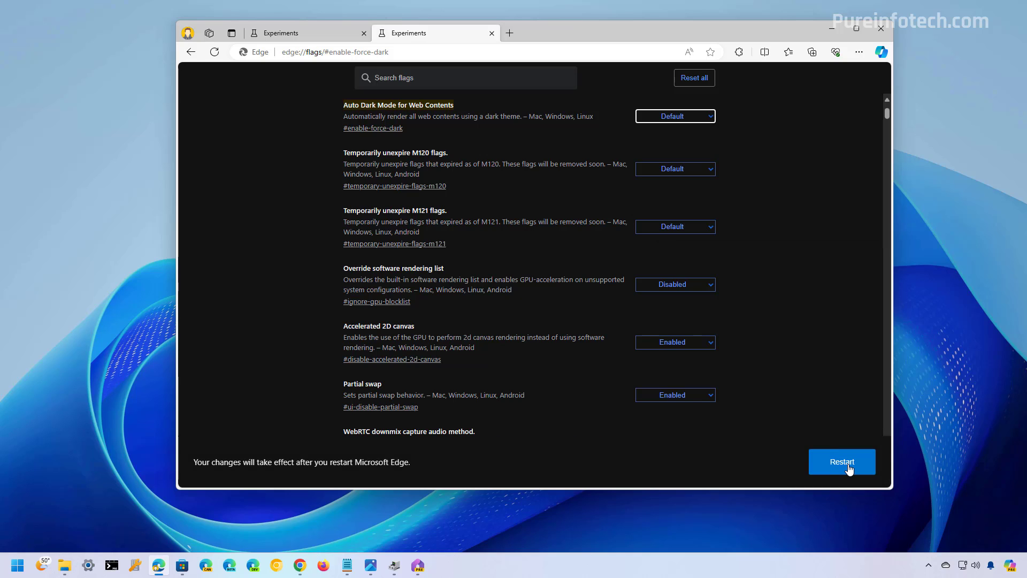
pyautogui.click(841, 461)
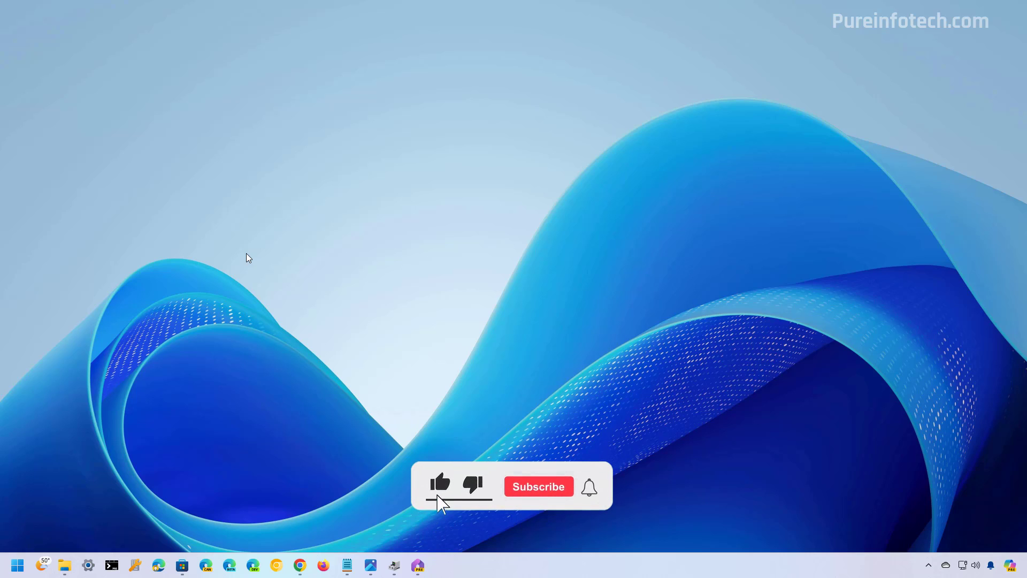
pyautogui.click(538, 486)
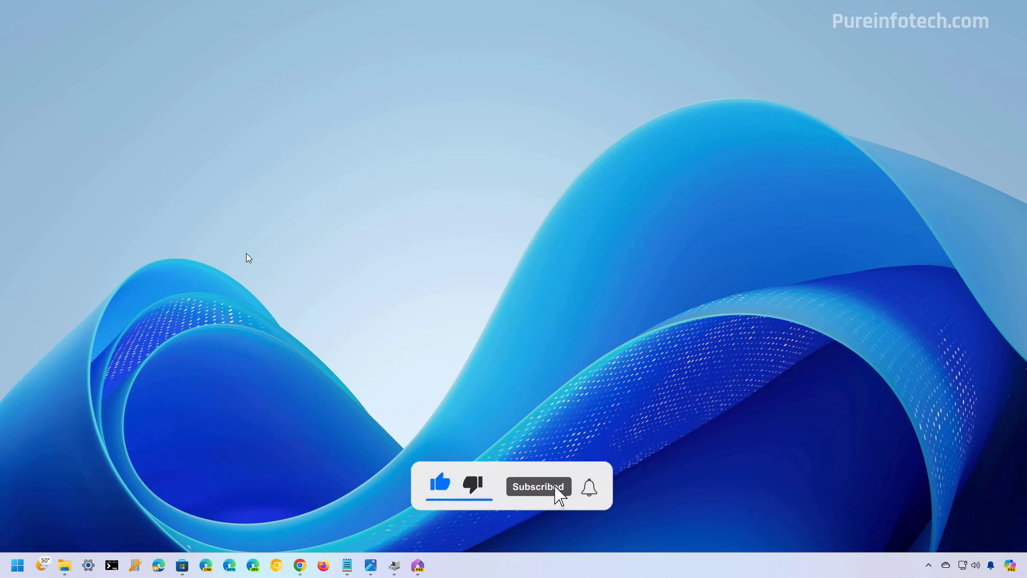